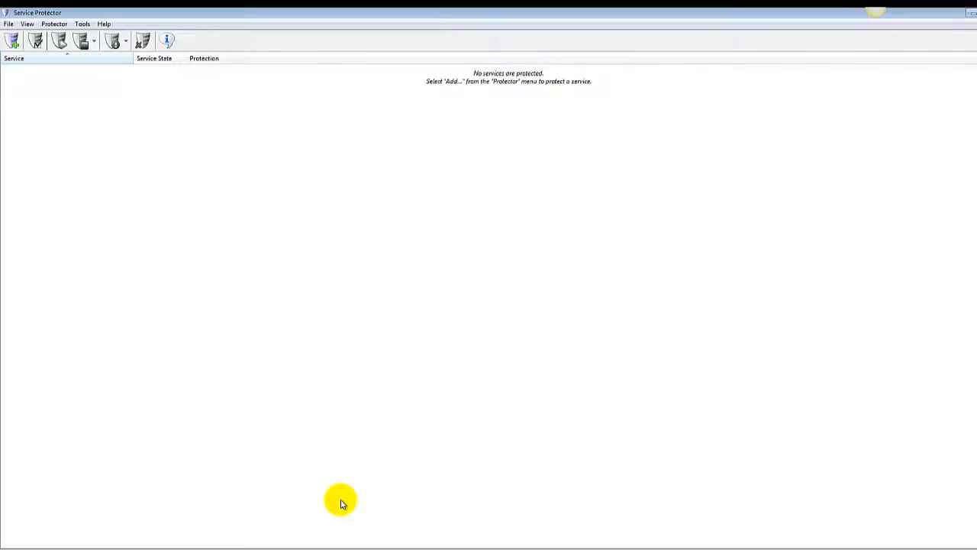
Step: Begin adding a new protector for the Apache2.2 service, restarting immediately
click(54, 24)
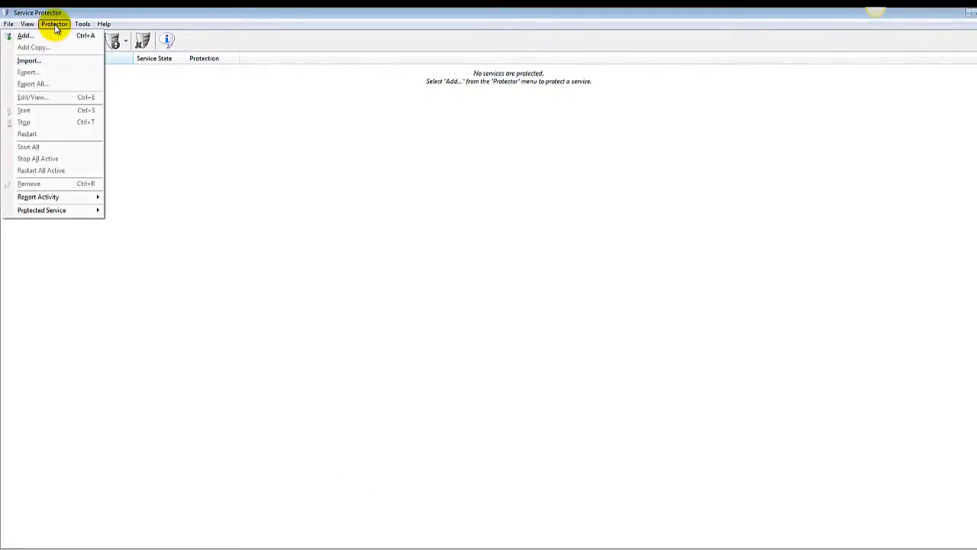
click(25, 35)
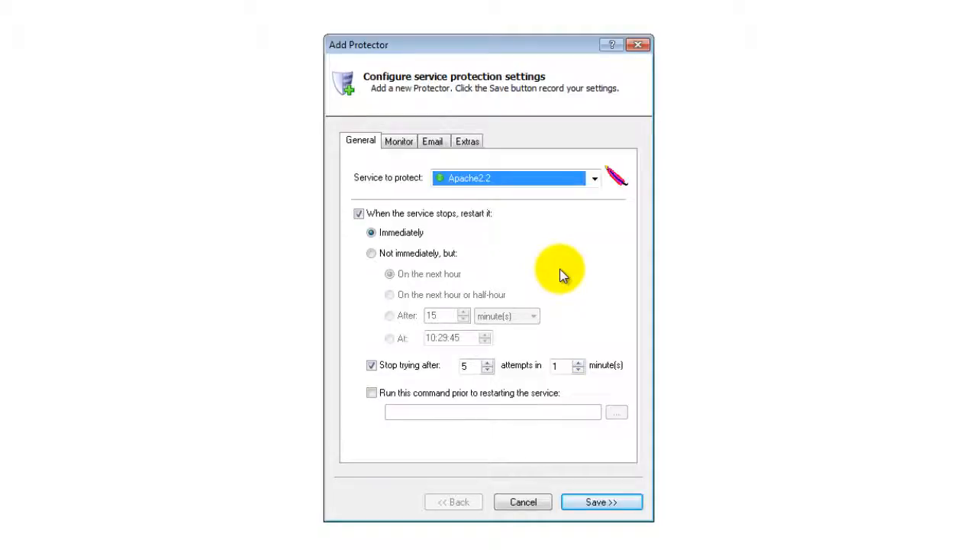
Step: Show the new protector's Monitor options before locating check-web-server.bat in C:\ApacheTools
click(399, 141)
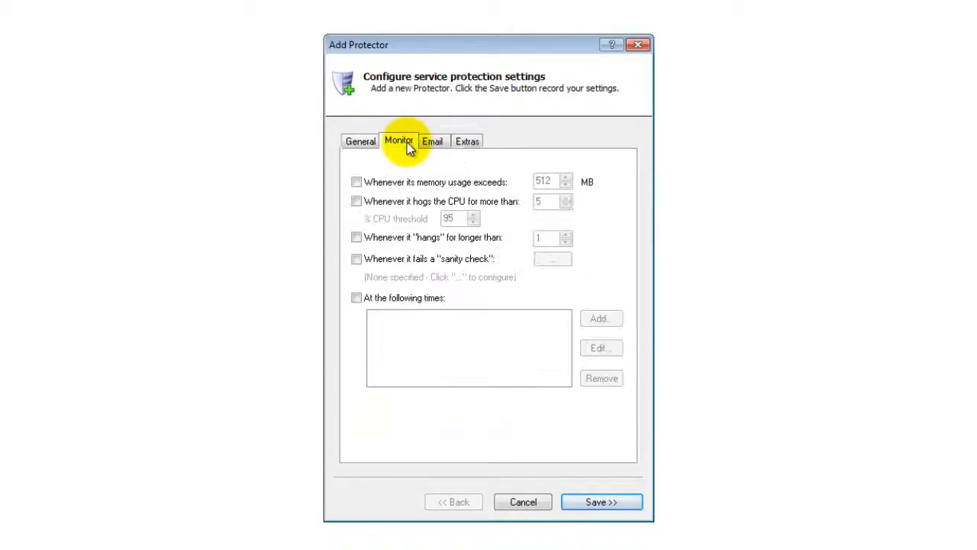
click(398, 141)
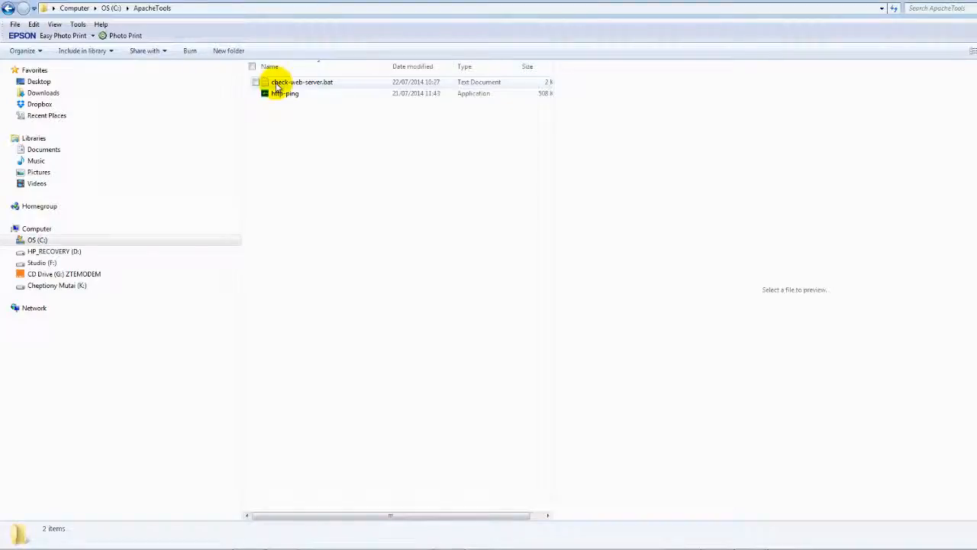
Step: Edit check-web-server.bat in Notepad, correcting its http-ping path with 'Apache'
click(301, 82)
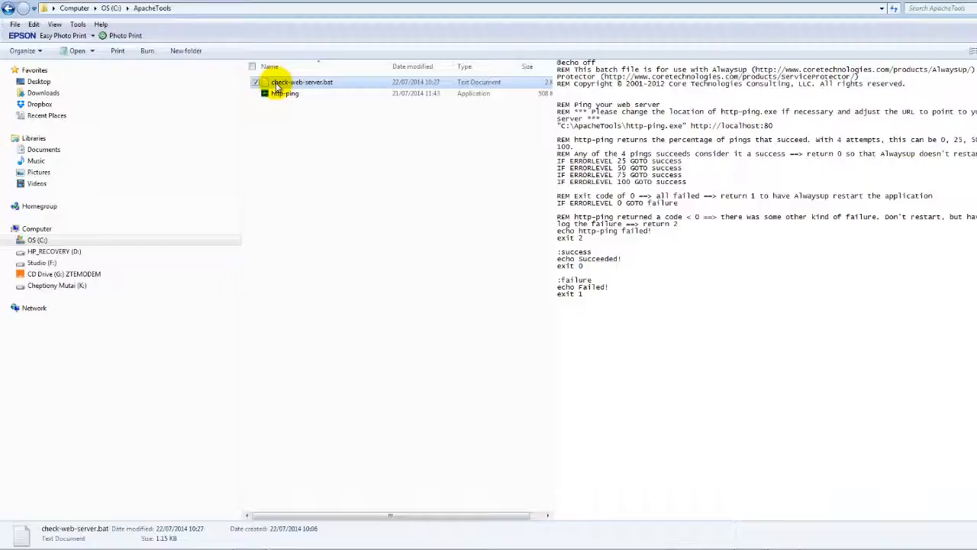
right_click(301, 82)
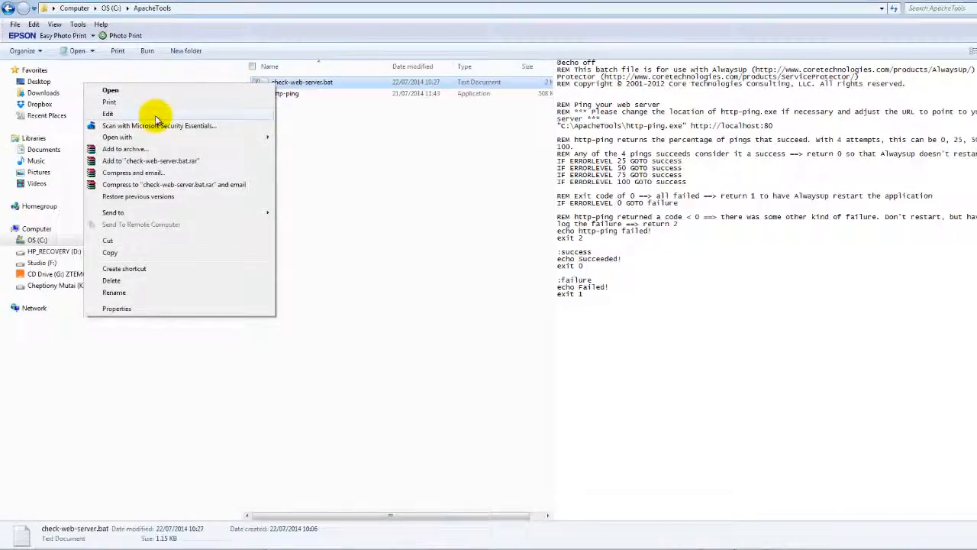
click(108, 113)
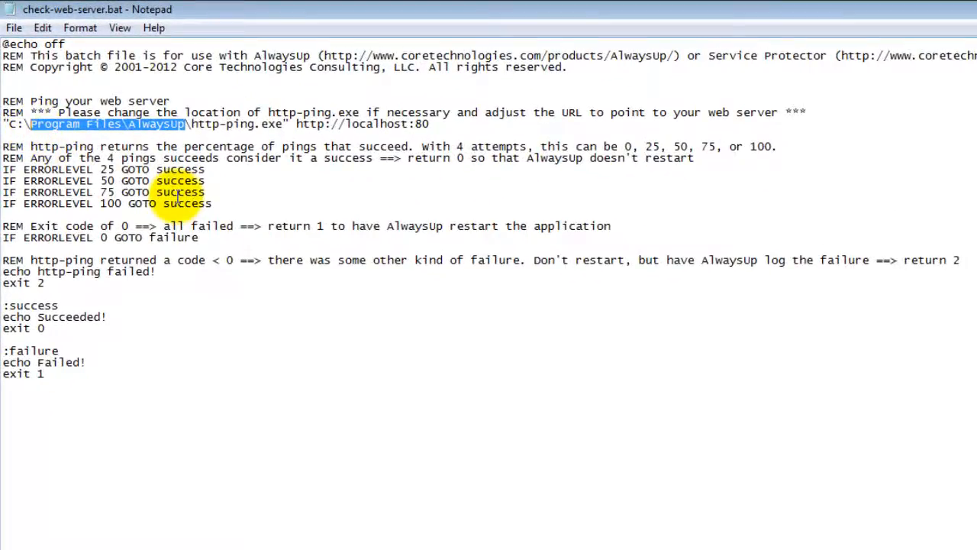
text(Apache)
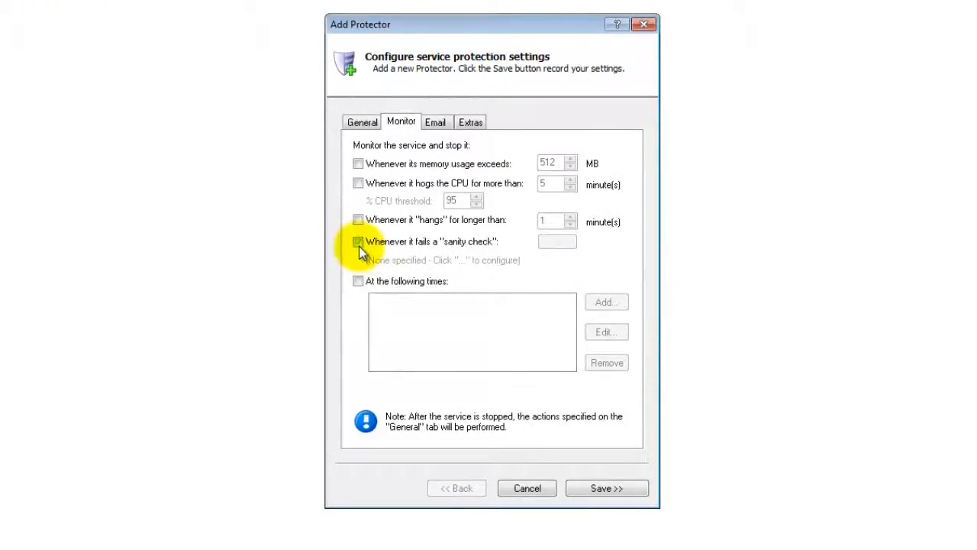
Step: Enable a sanity check running C:\ApacheTools\check-web-server.bat every 30 seconds
click(359, 241)
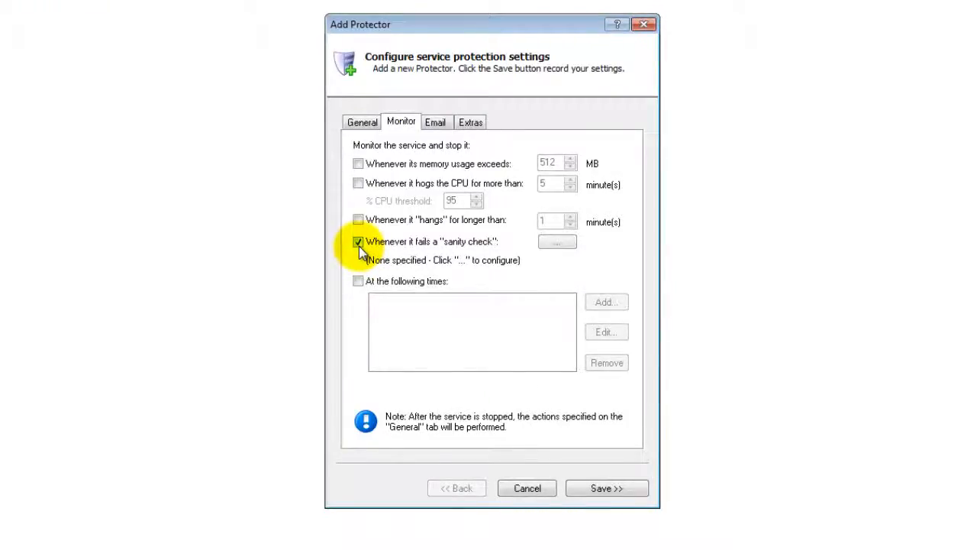
click(557, 241)
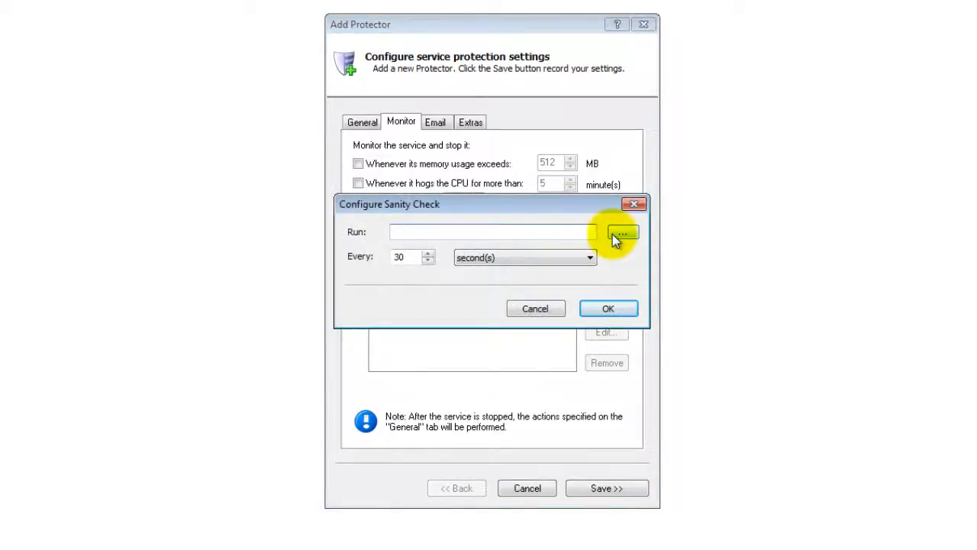
click(622, 231)
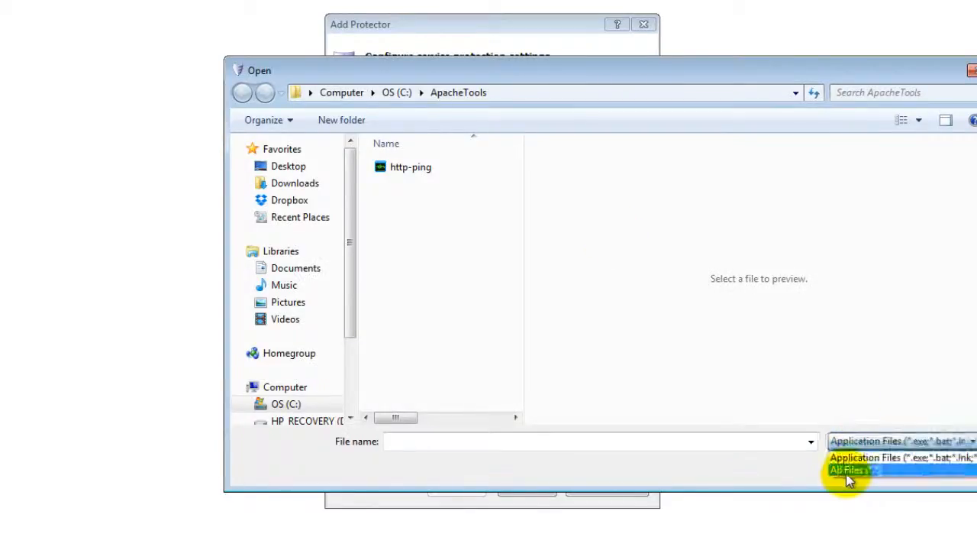
click(848, 470)
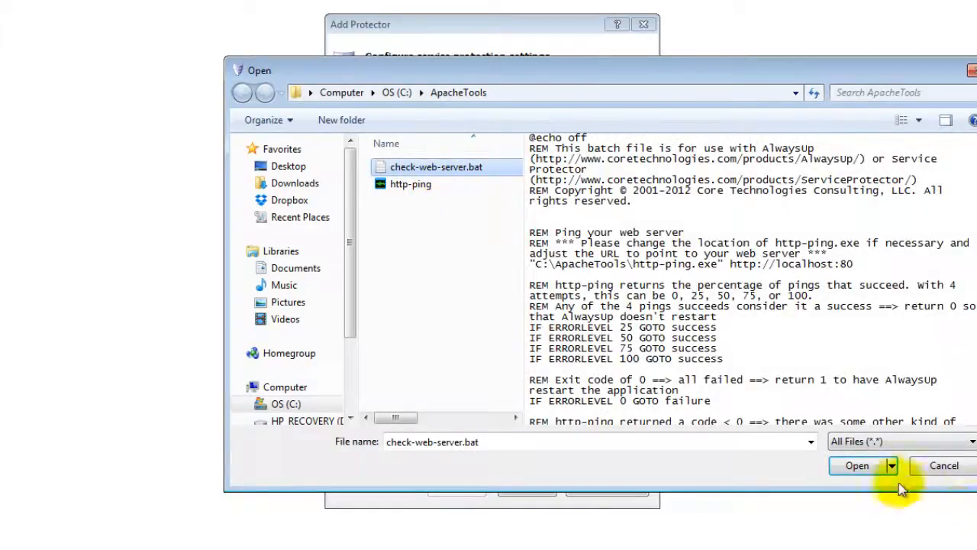
click(856, 465)
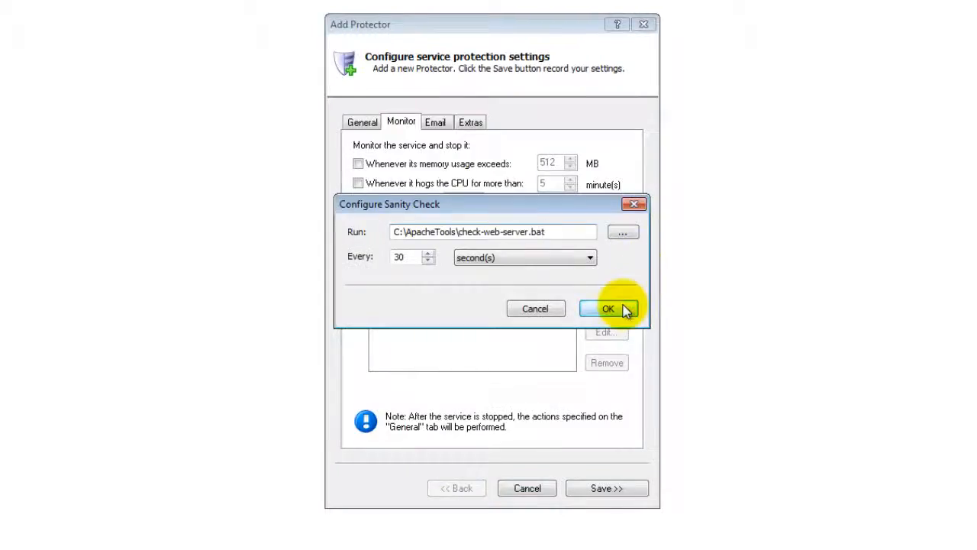
click(607, 309)
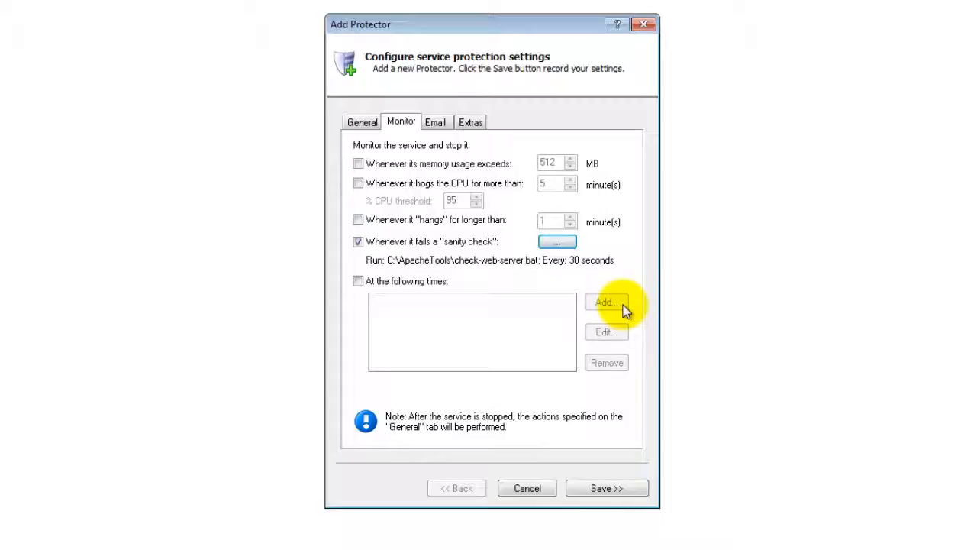
mouse_move(607, 488)
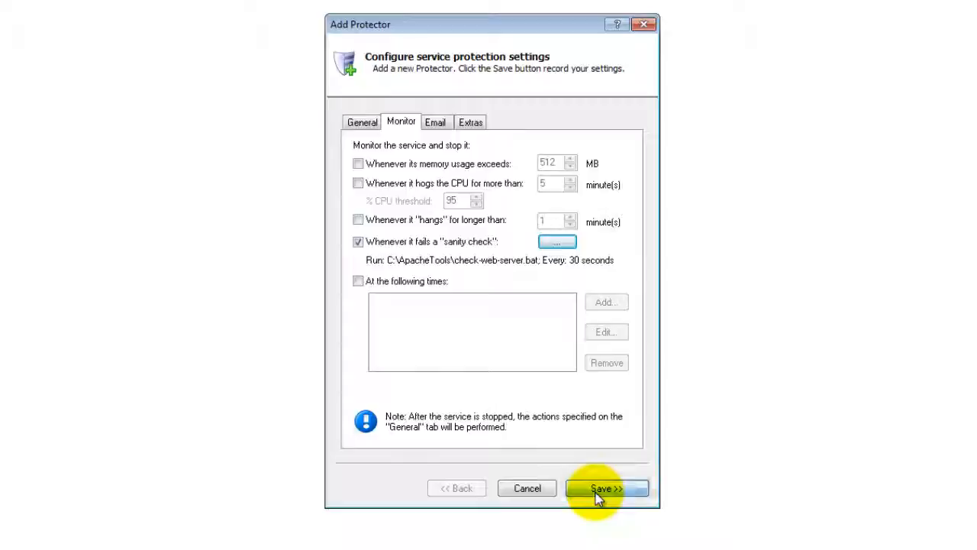
Step: Save the Apache2.2 protector and dismiss the success confirmation
click(606, 488)
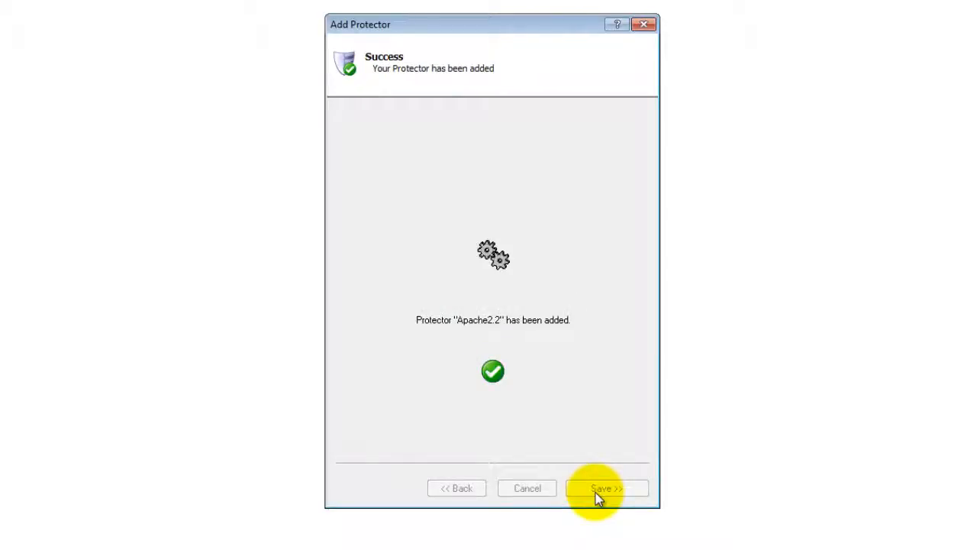
click(606, 488)
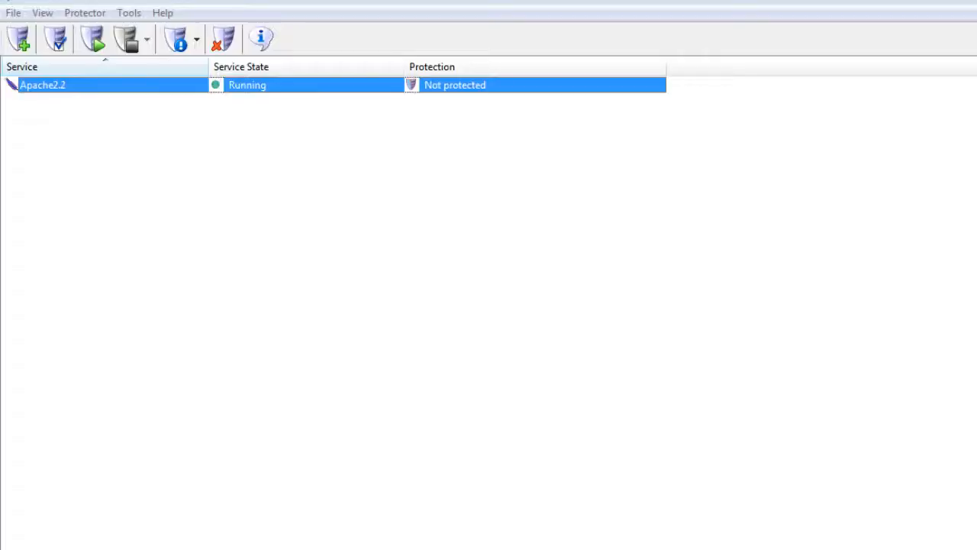
Step: Start the Apache2.2 protector so the service shows as Protected
click(84, 12)
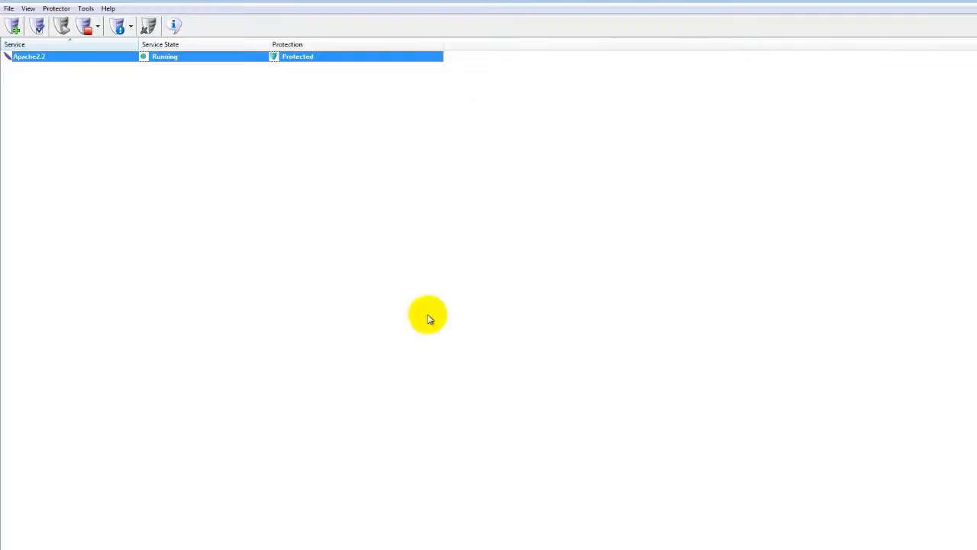
Step: Reopen the Apache2.2 protector's settings and review its Monitor, Email and Extras options
click(57, 8)
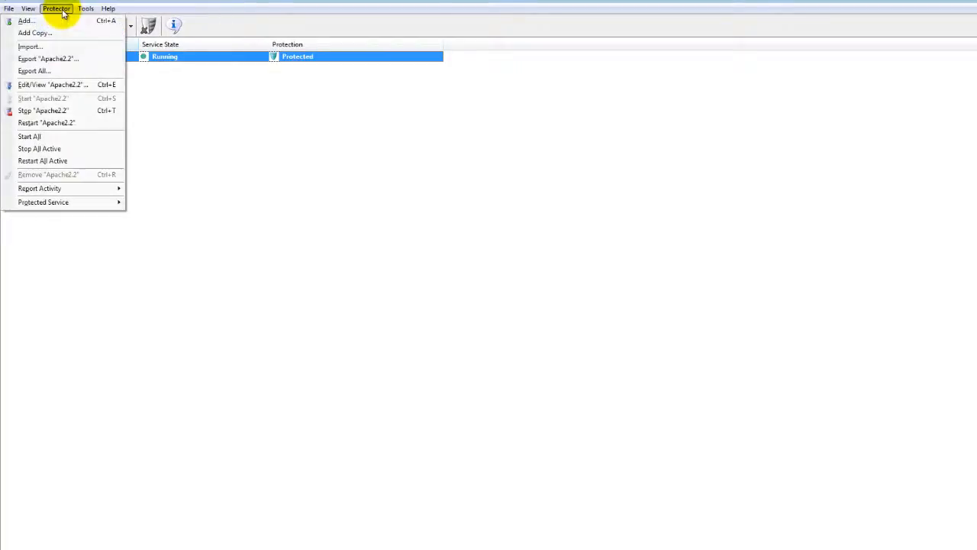
click(52, 84)
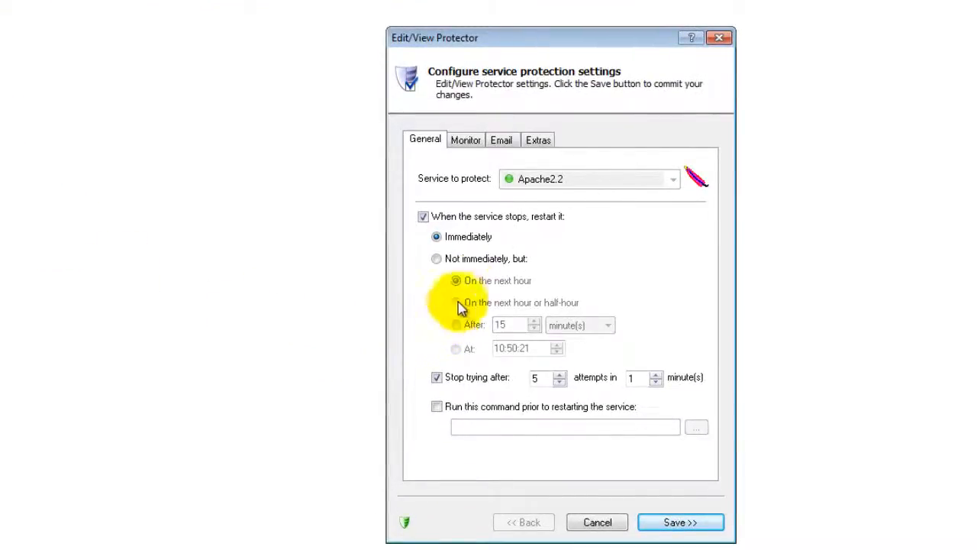
click(465, 140)
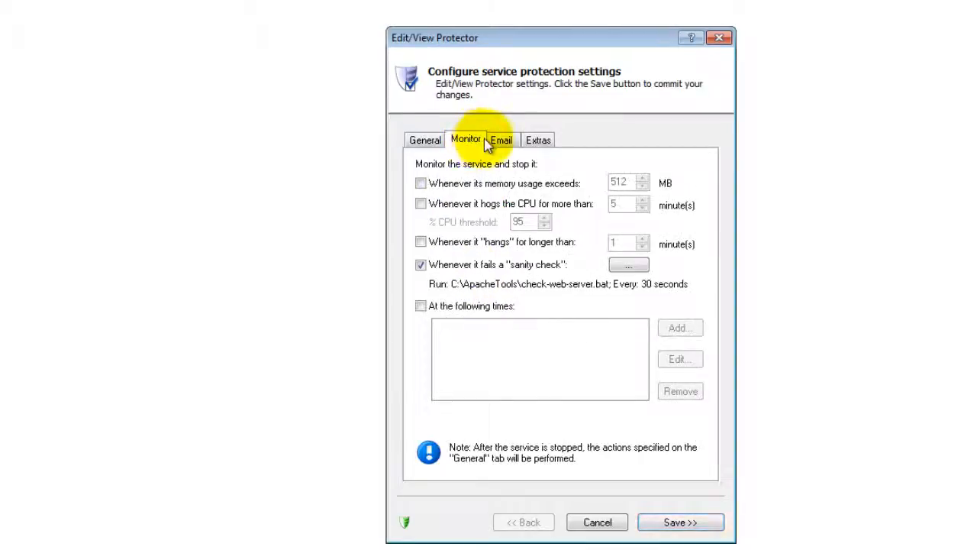
click(501, 139)
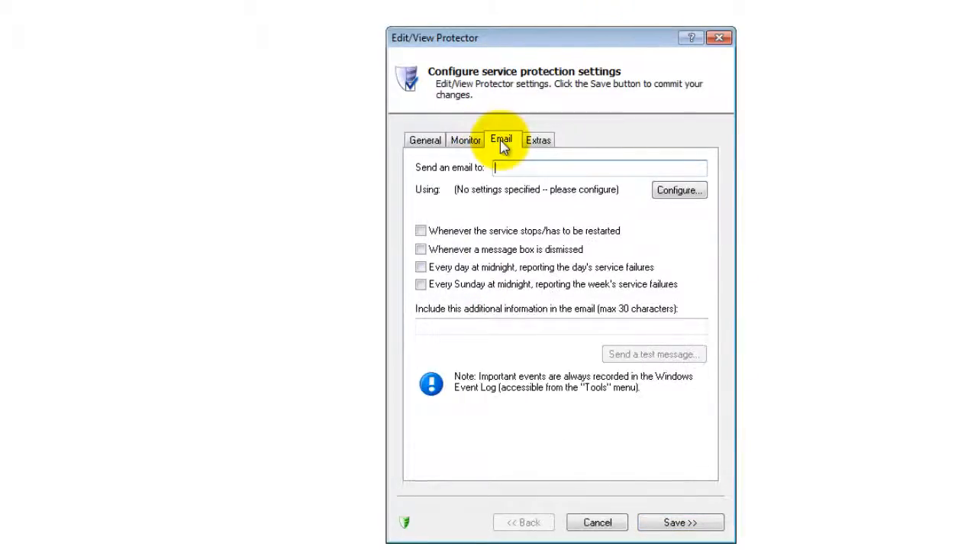
click(538, 139)
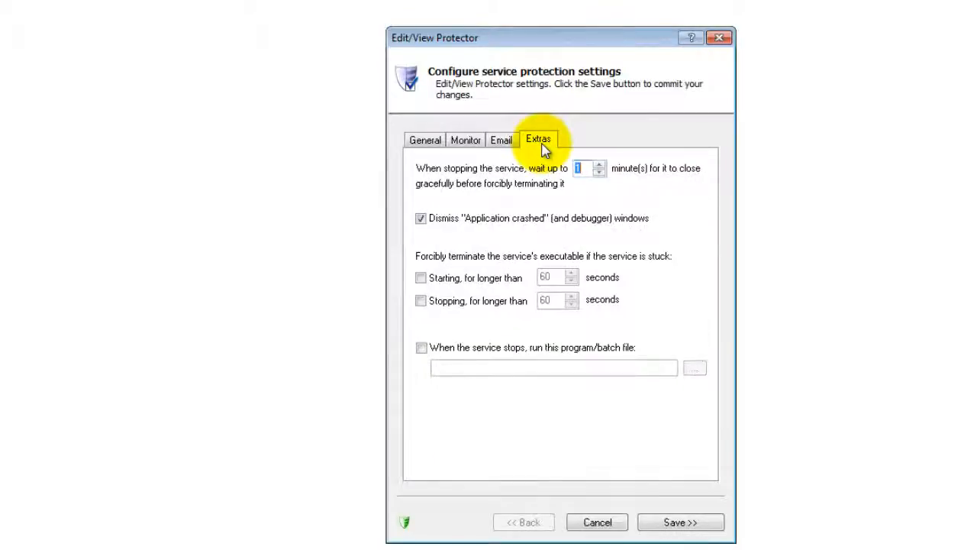
click(501, 140)
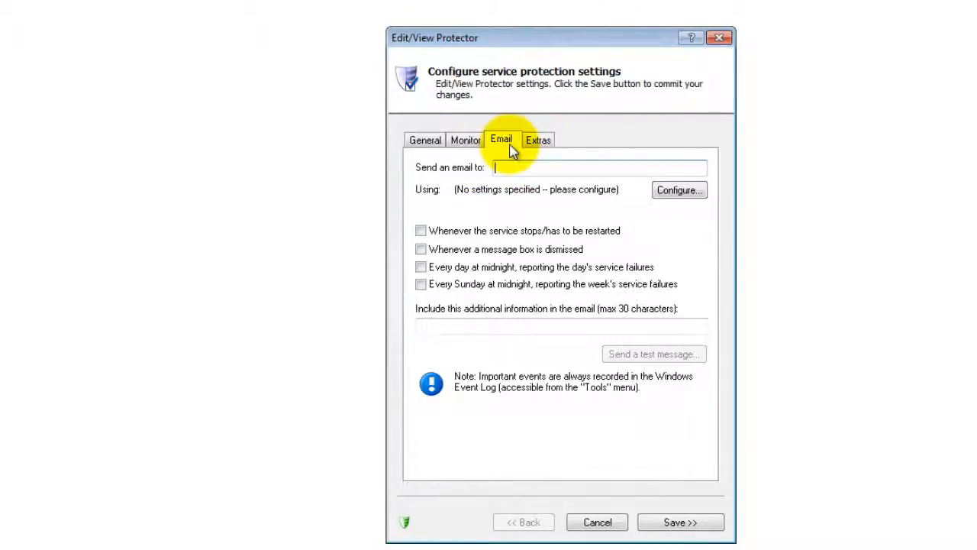